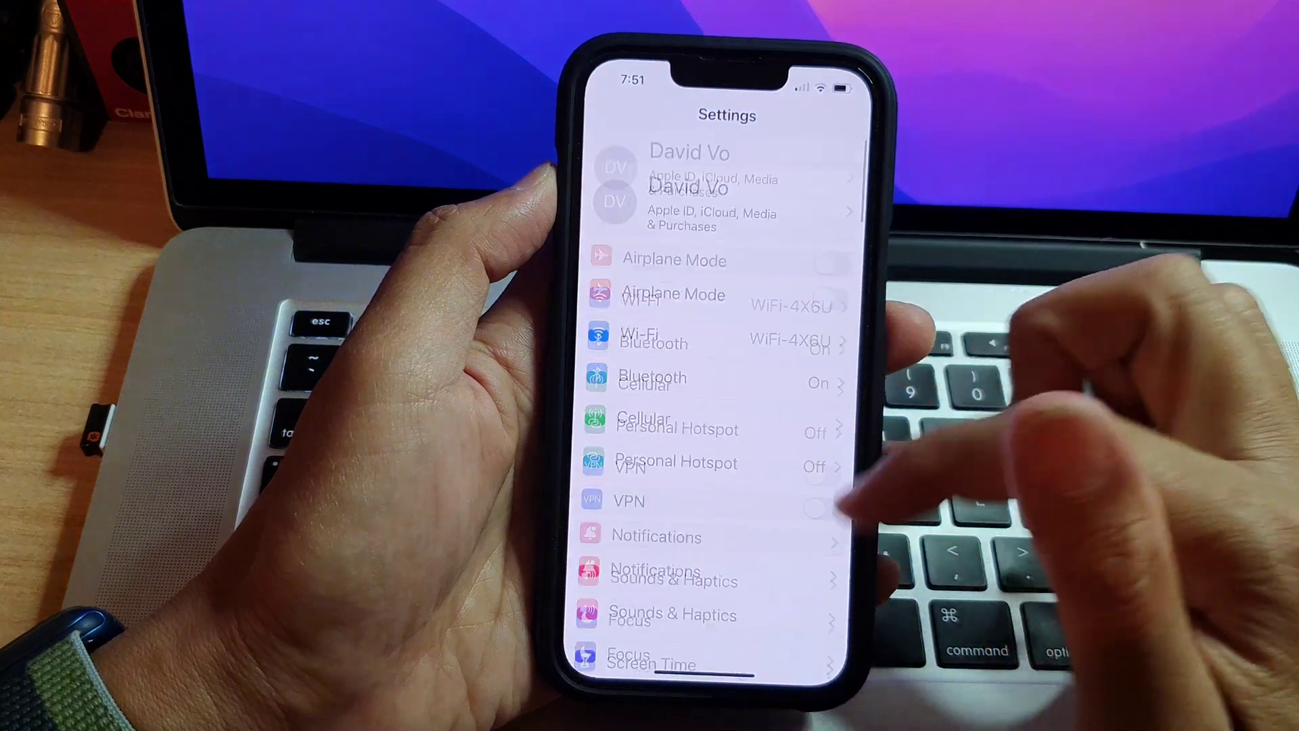
- Scroll Screen Time, then go back to the main Settings list via '< Settings'
scroll(down, 3)
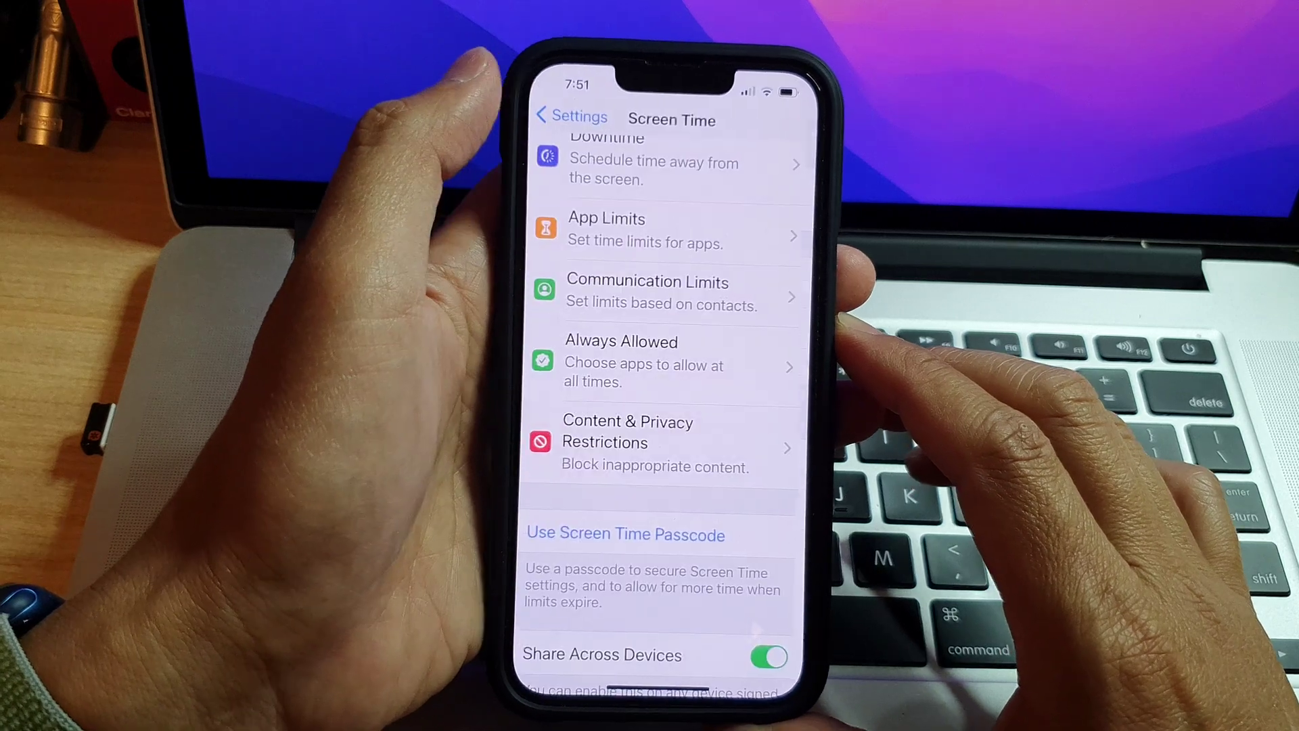
click(569, 117)
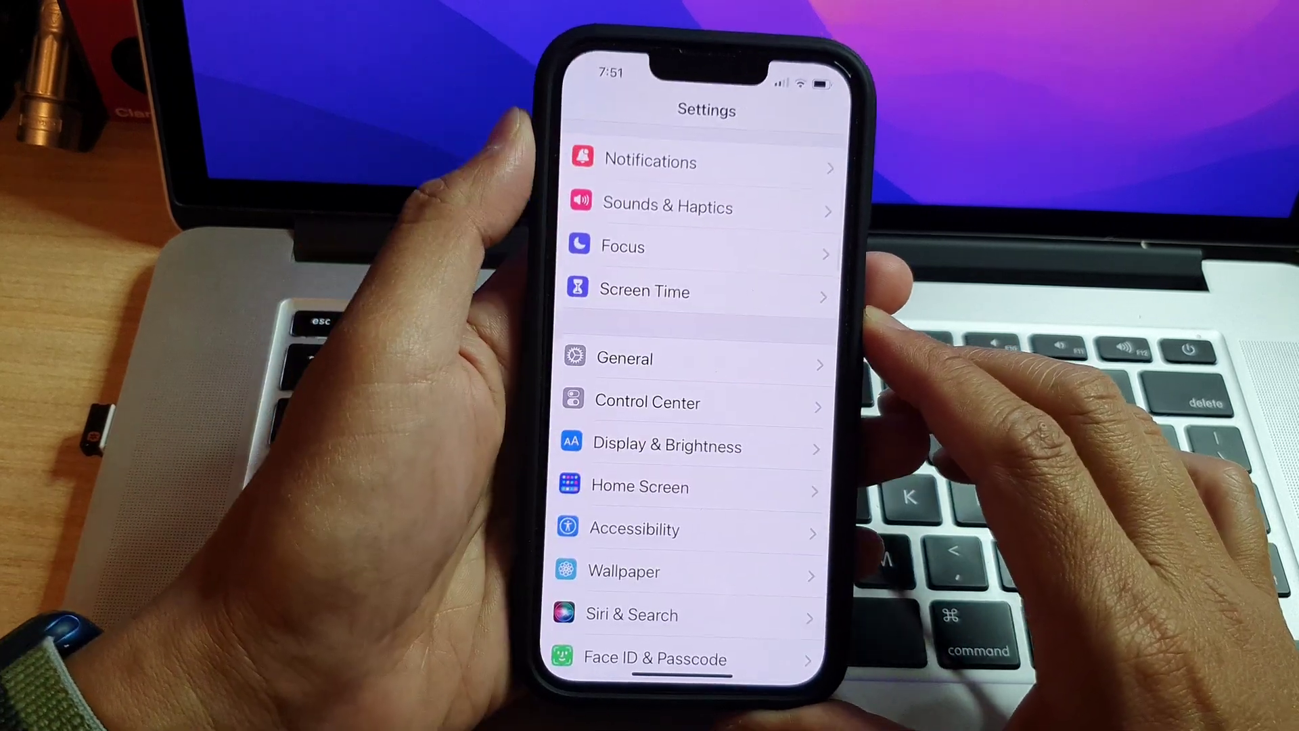